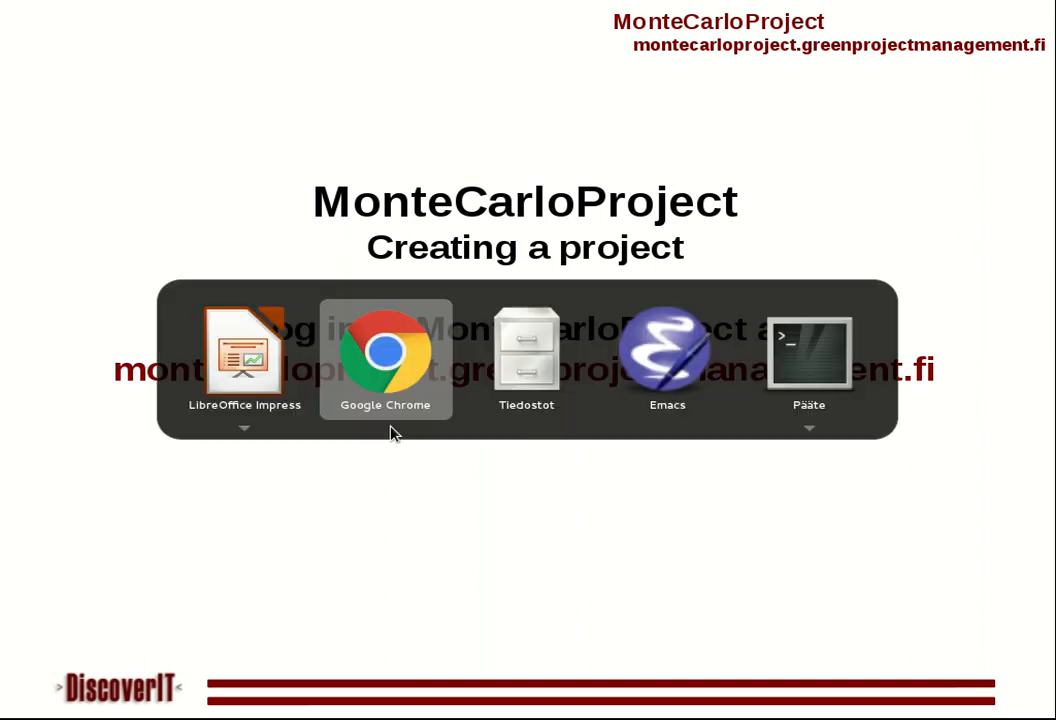
Switch to Google Chrome showing the MonteCarloProject welcome page
left_click(385, 350)
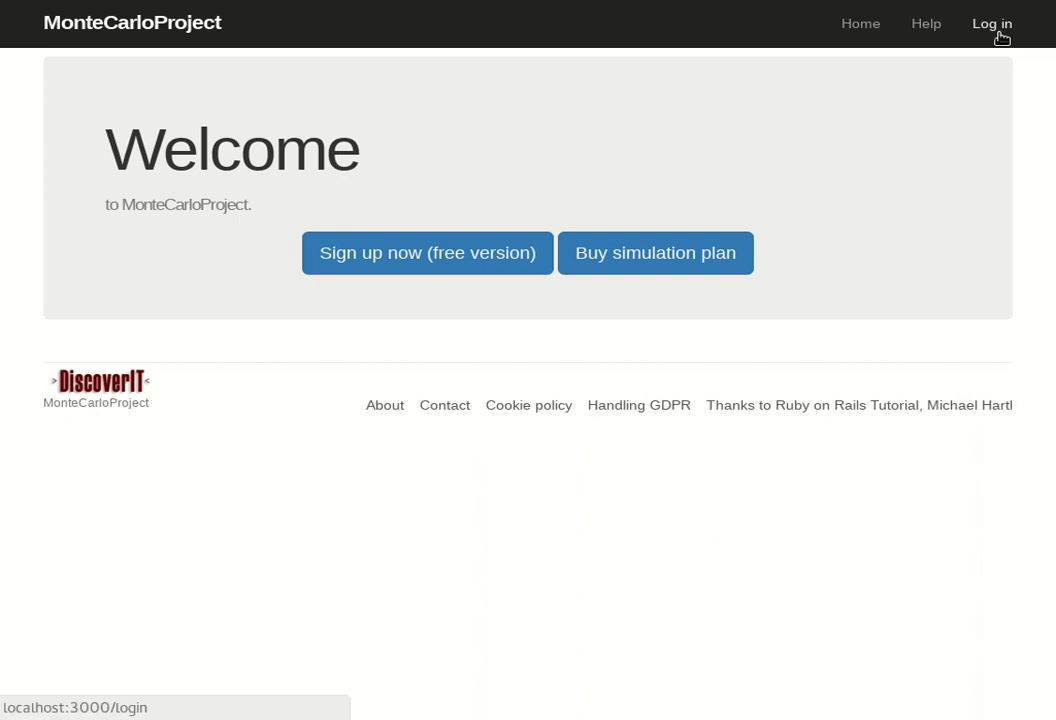
Log in to MonteCarloProject with the account email and password
left_click(426, 252)
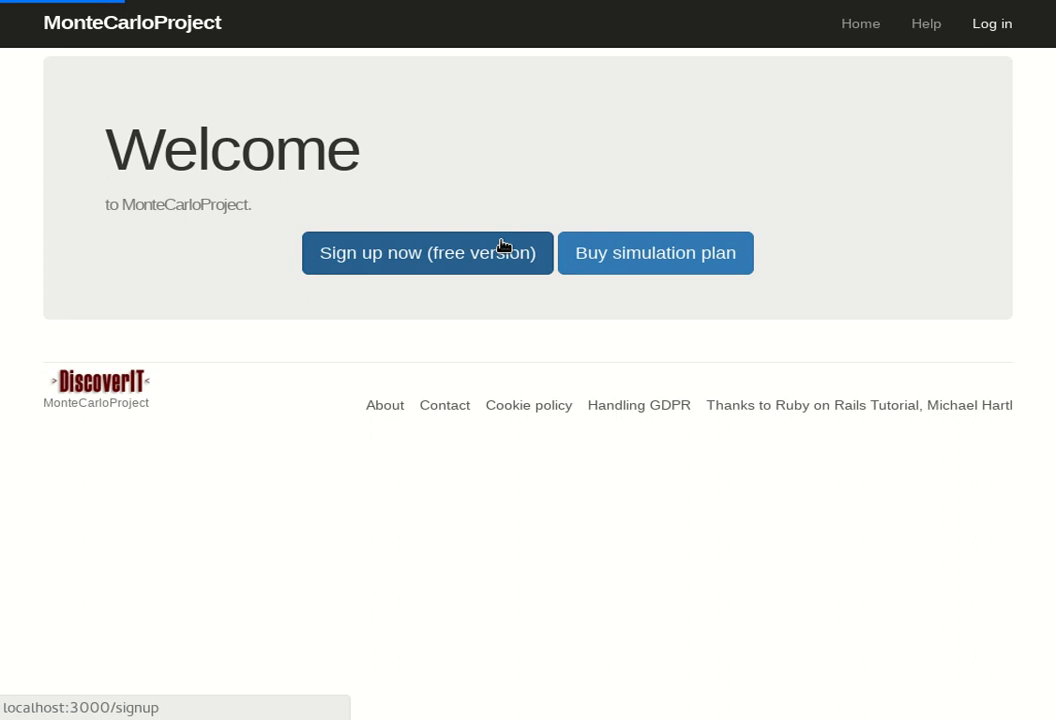
left_click(991, 23)
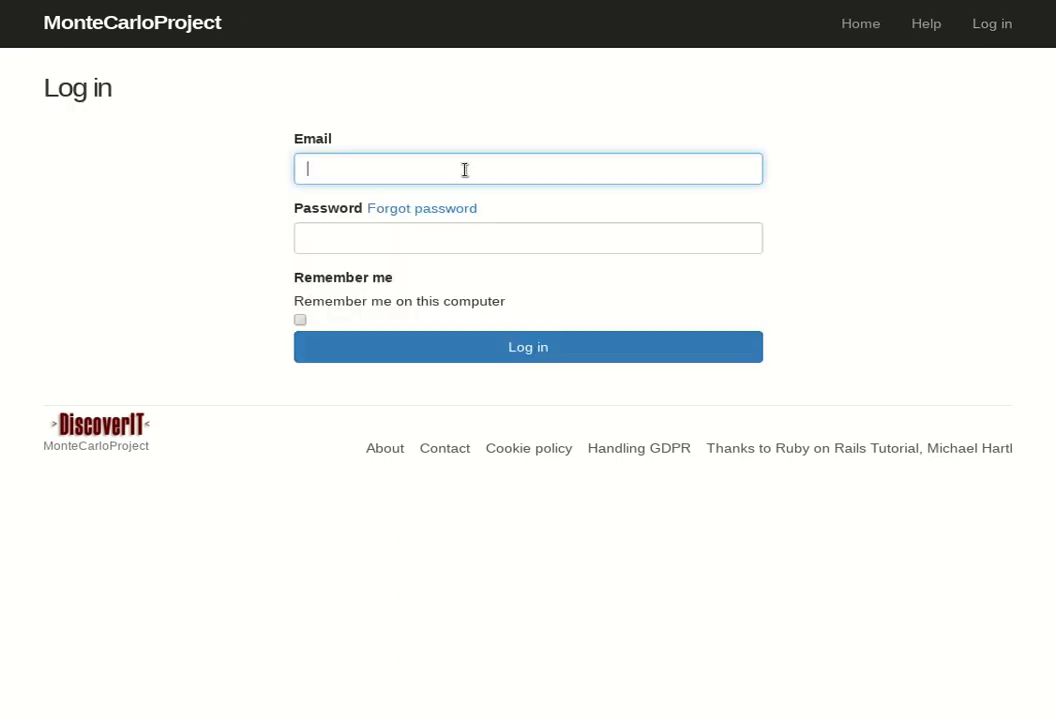
type("mail@example")
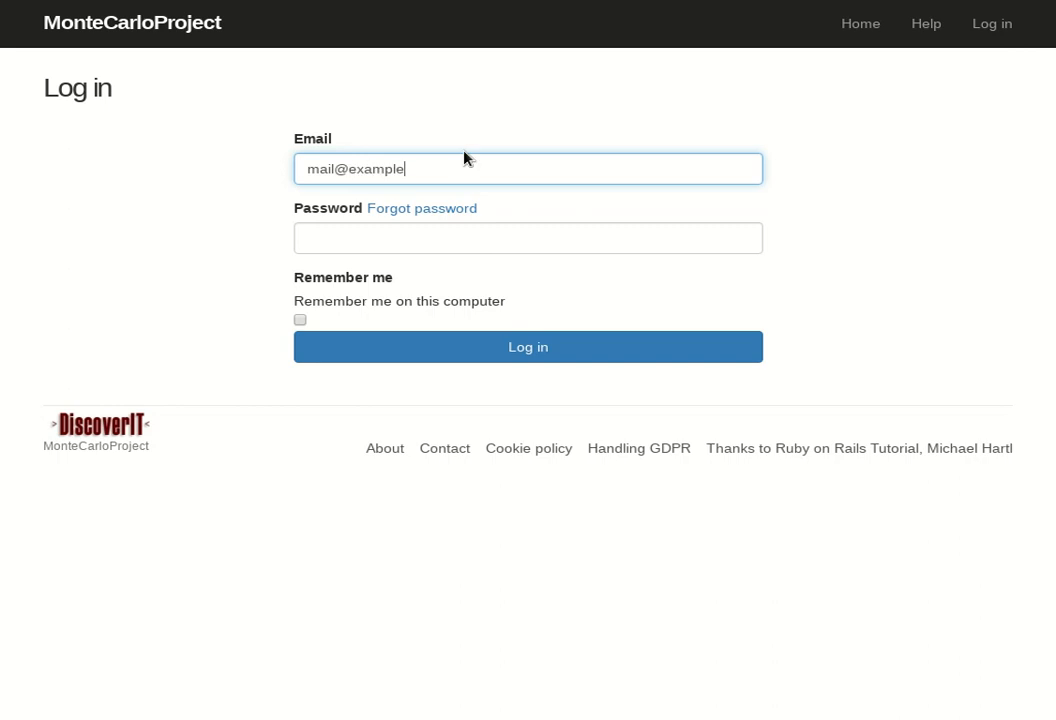
type("password")
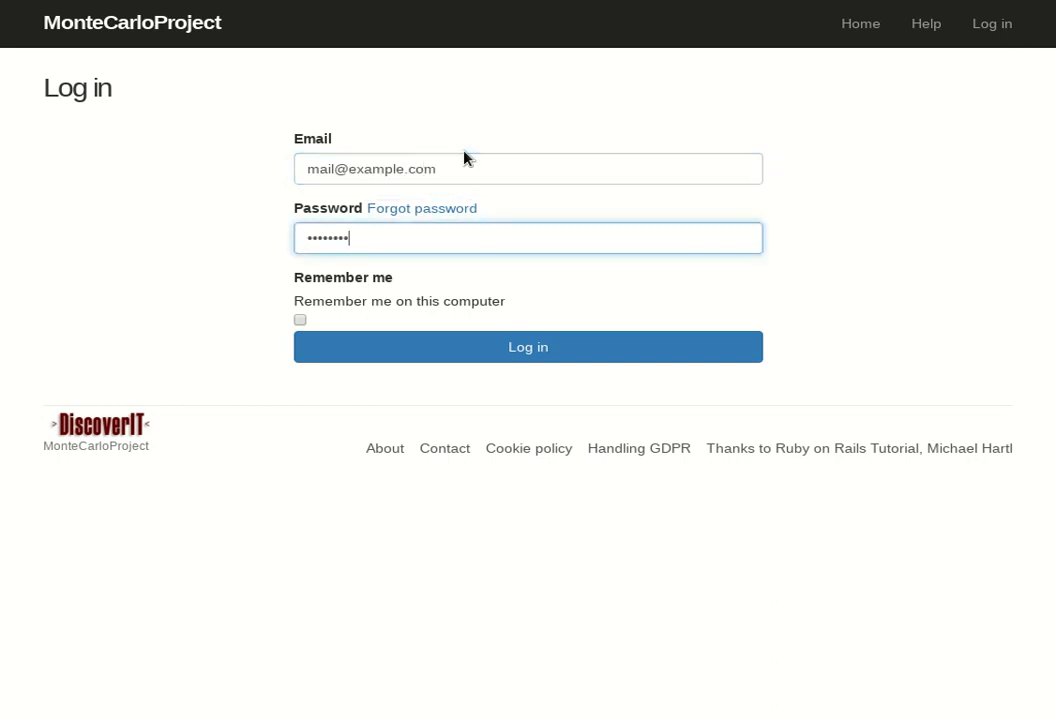
left_click(527, 347)
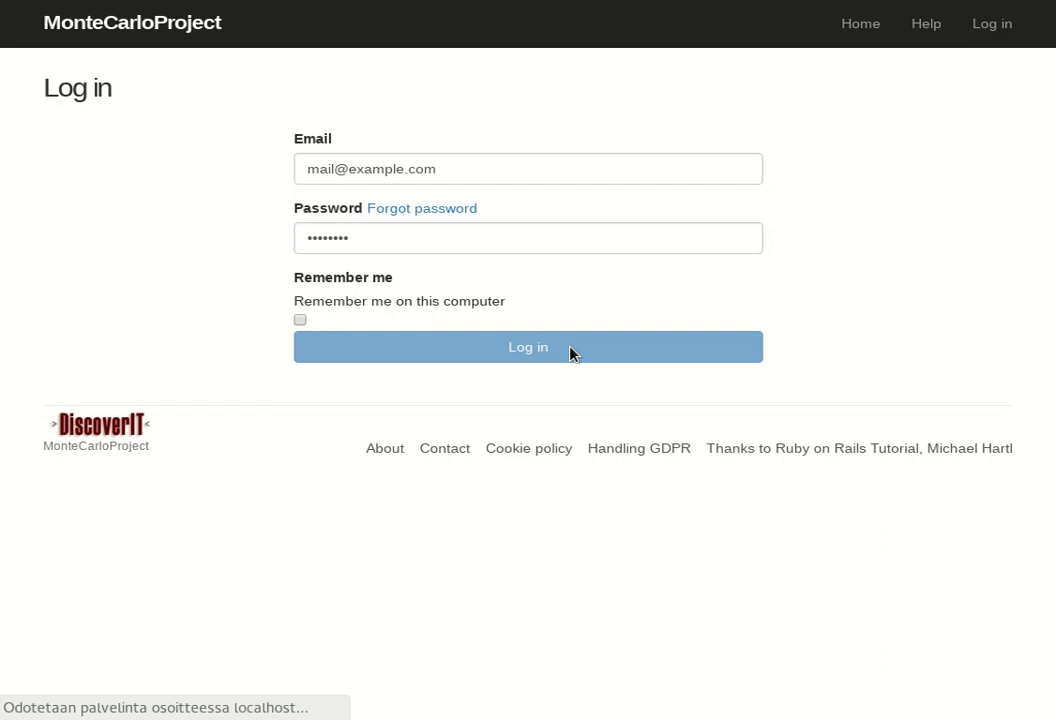
left_click(527, 347)
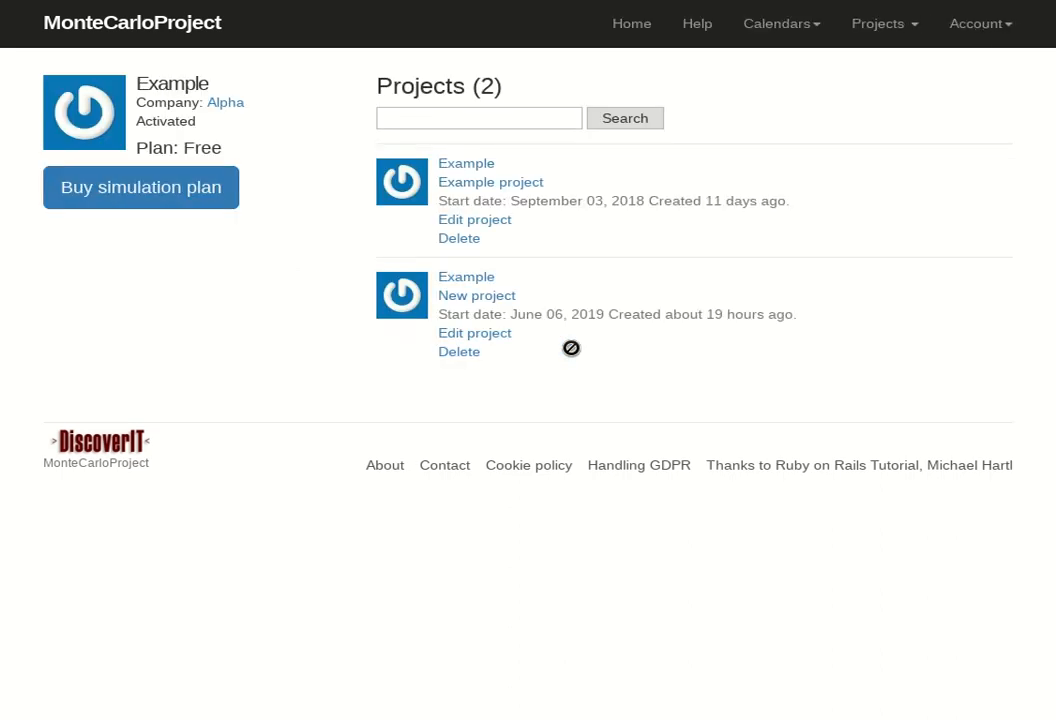
mouse_move(782, 55)
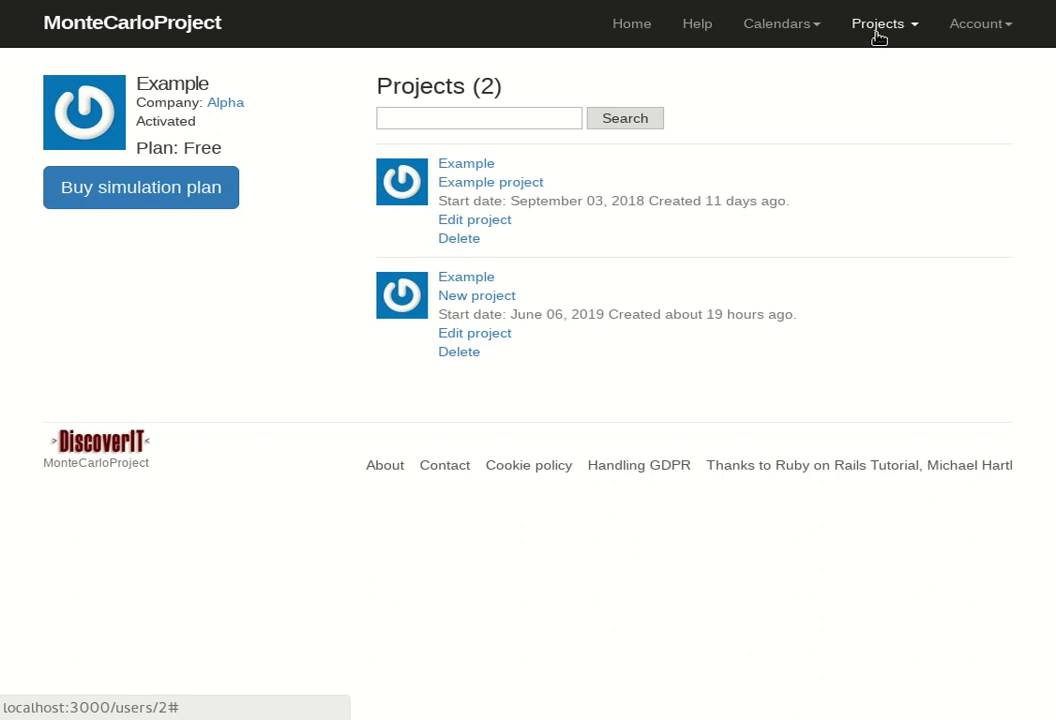
Choose New project from the Projects menu to get a blank form
left_click(877, 23)
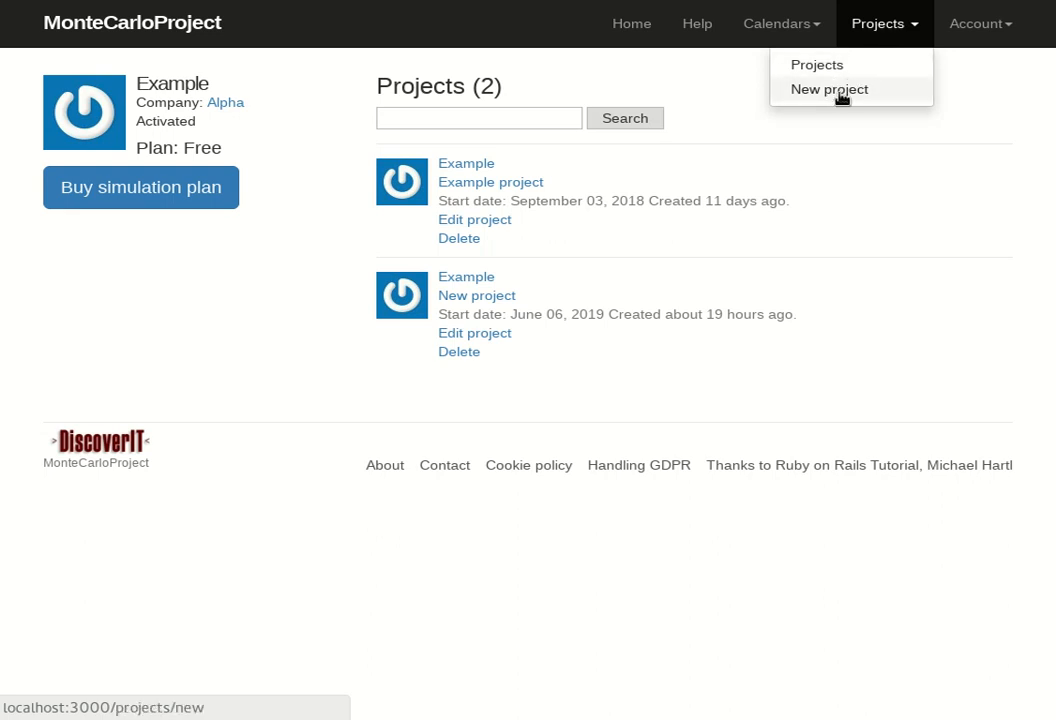
left_click(829, 89)
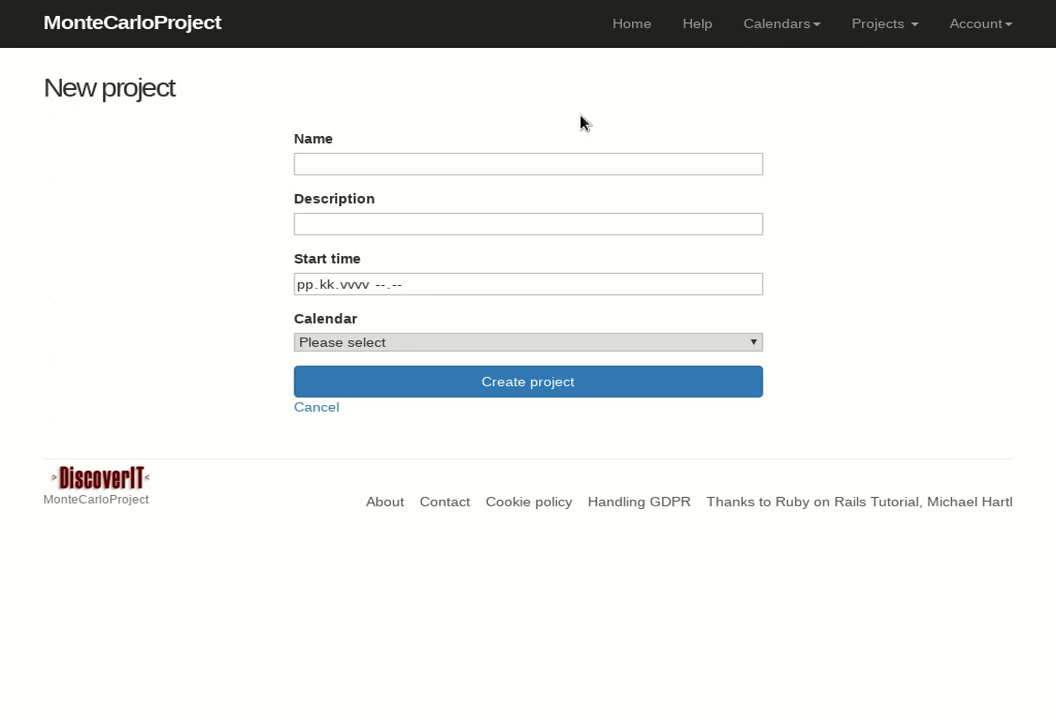
Enter name 'Another' and description 'Lots of tasks' in the new project form
type("A")
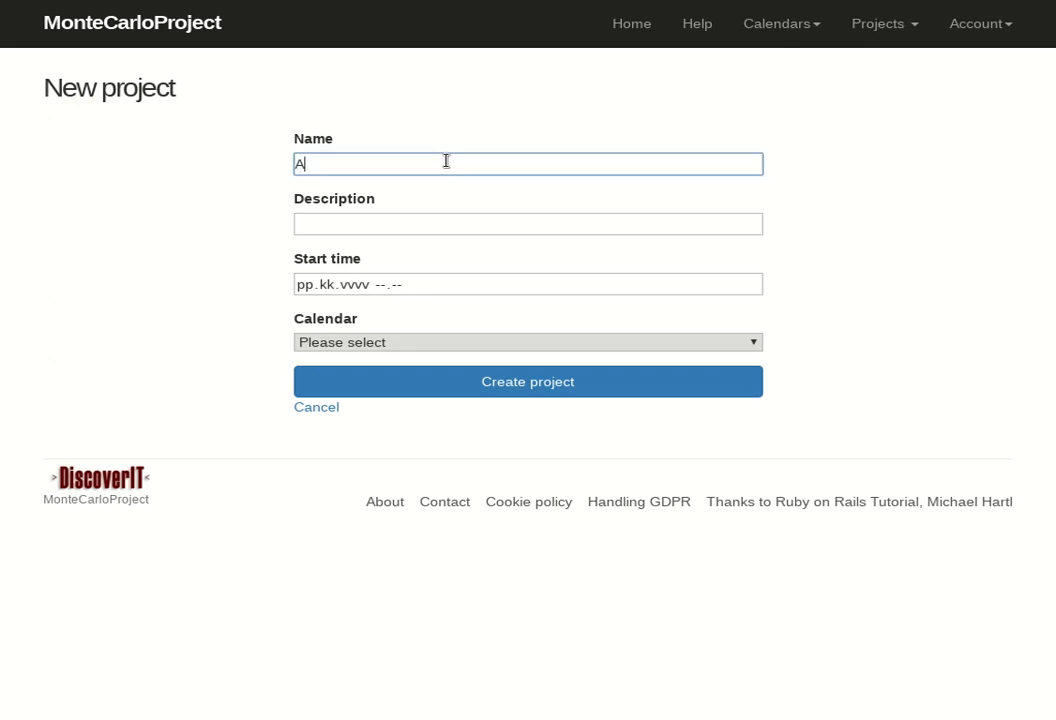
type("nother")
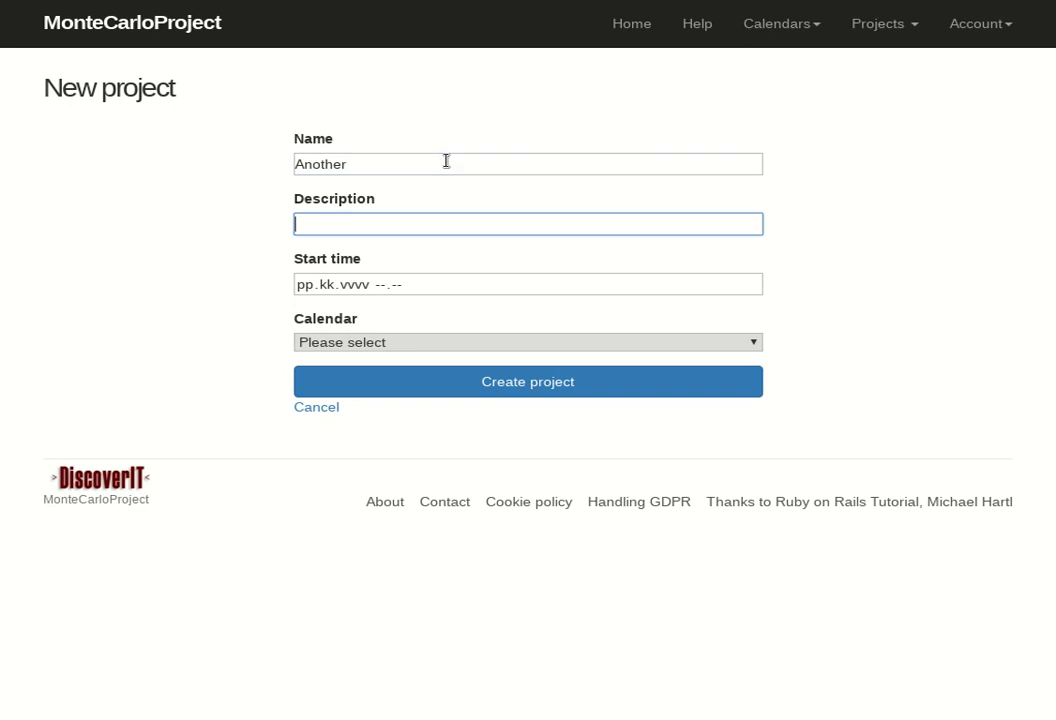
type("Lots of")
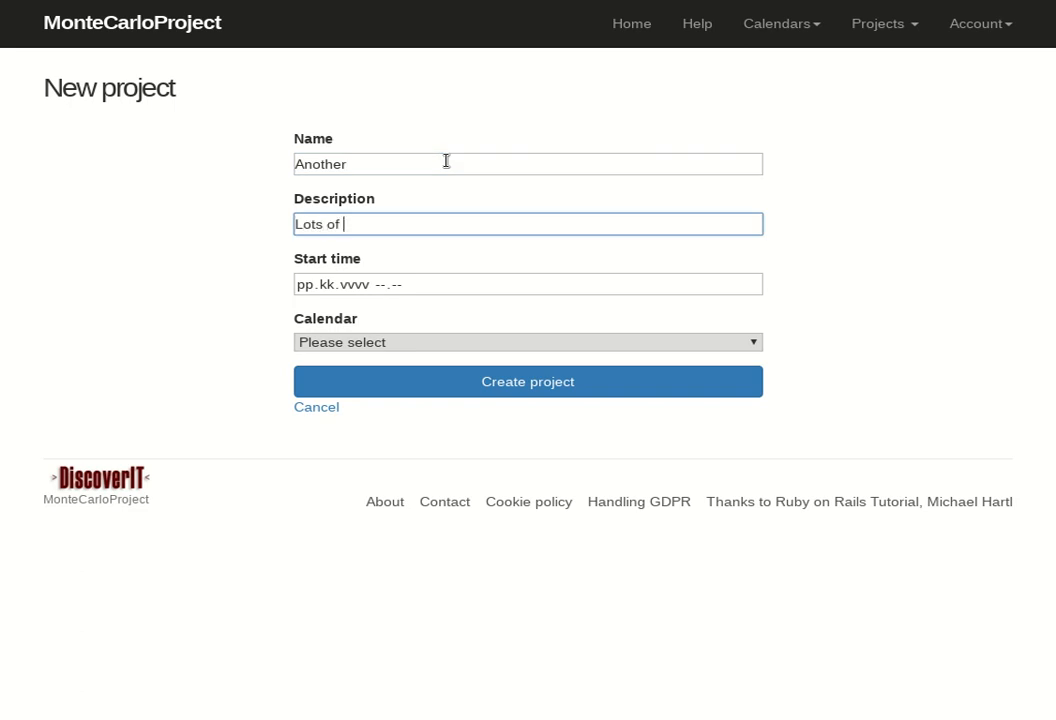
type("ta")
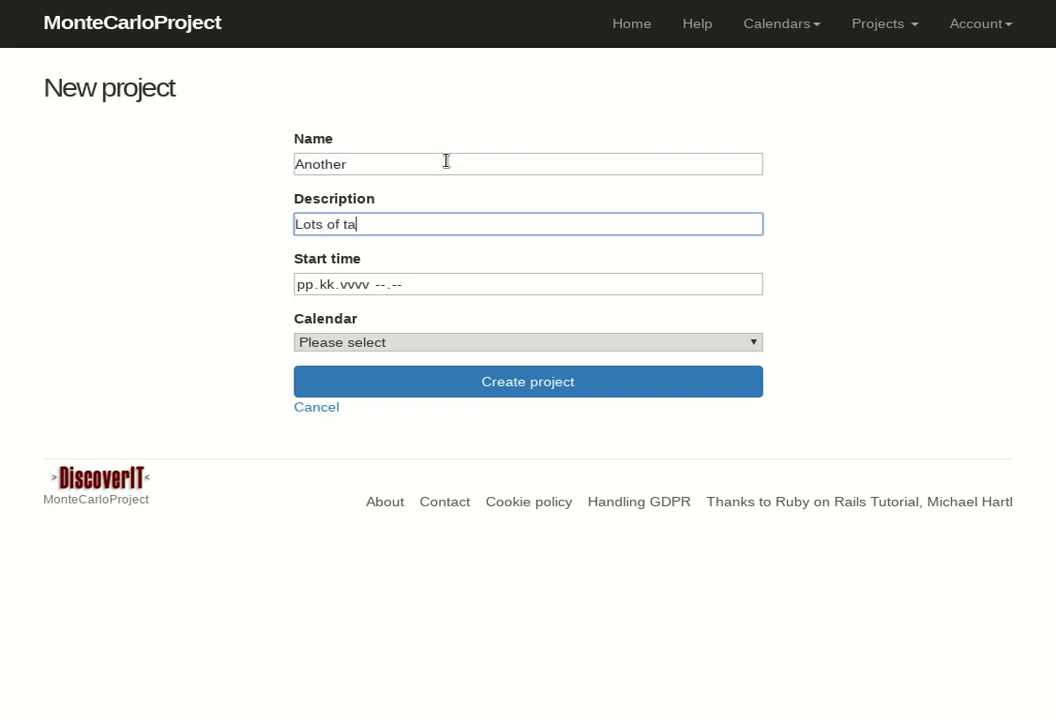
type("sks")
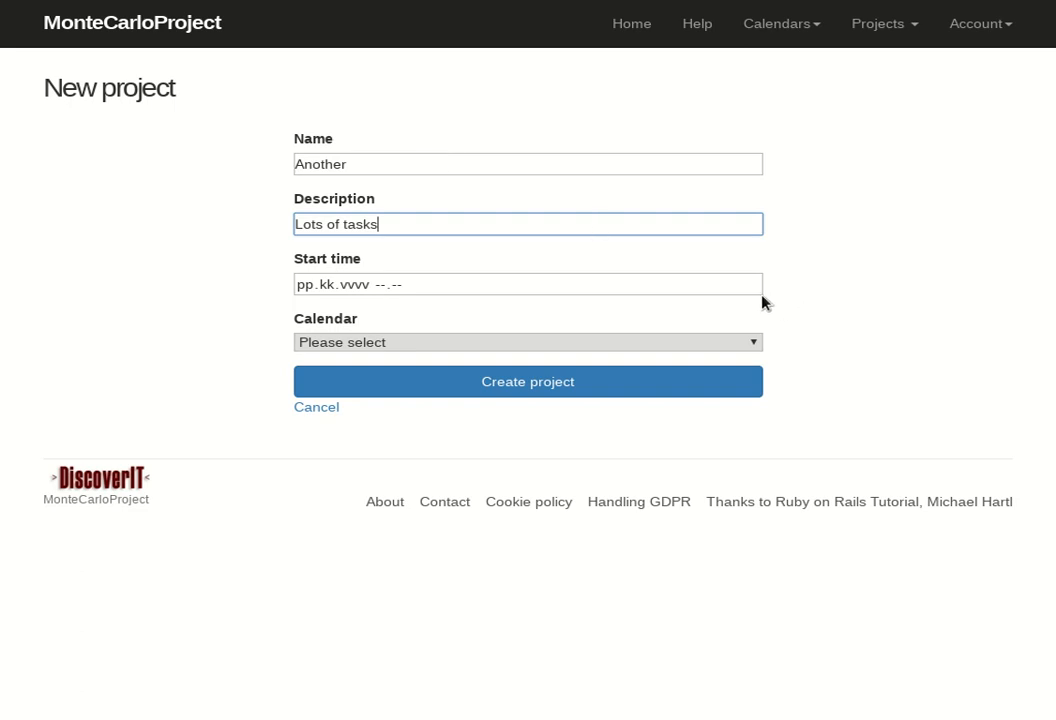
left_click(527, 284)
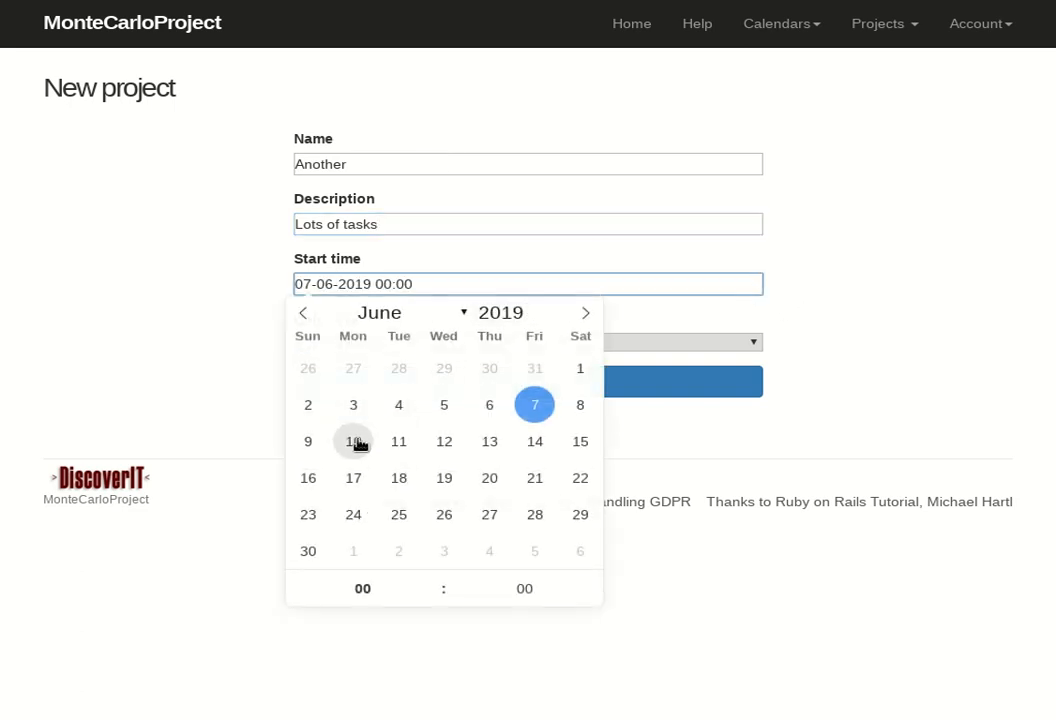
Set the start date to June 10, 2019 and select Basic calendar
left_click(353, 441)
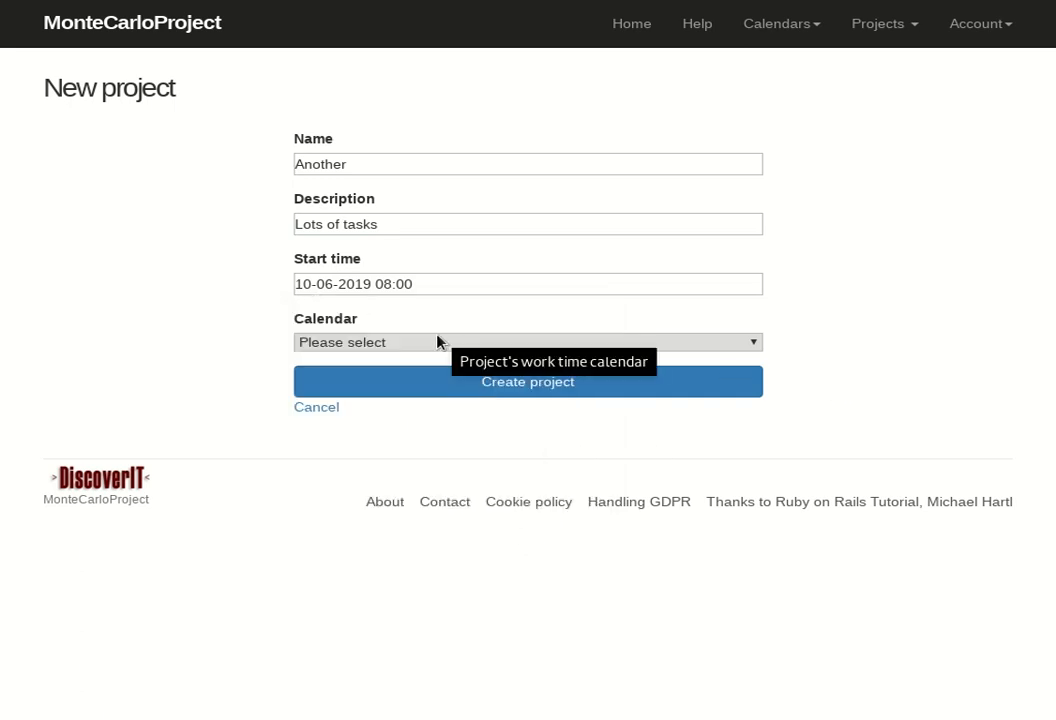
left_click(527, 341)
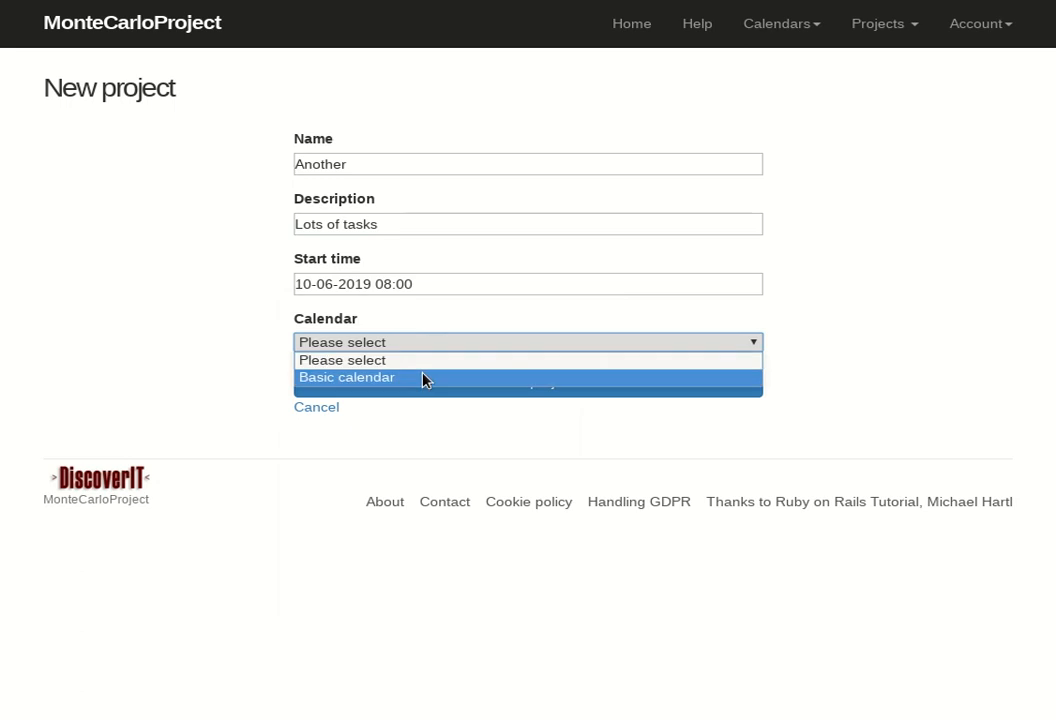
left_click(346, 377)
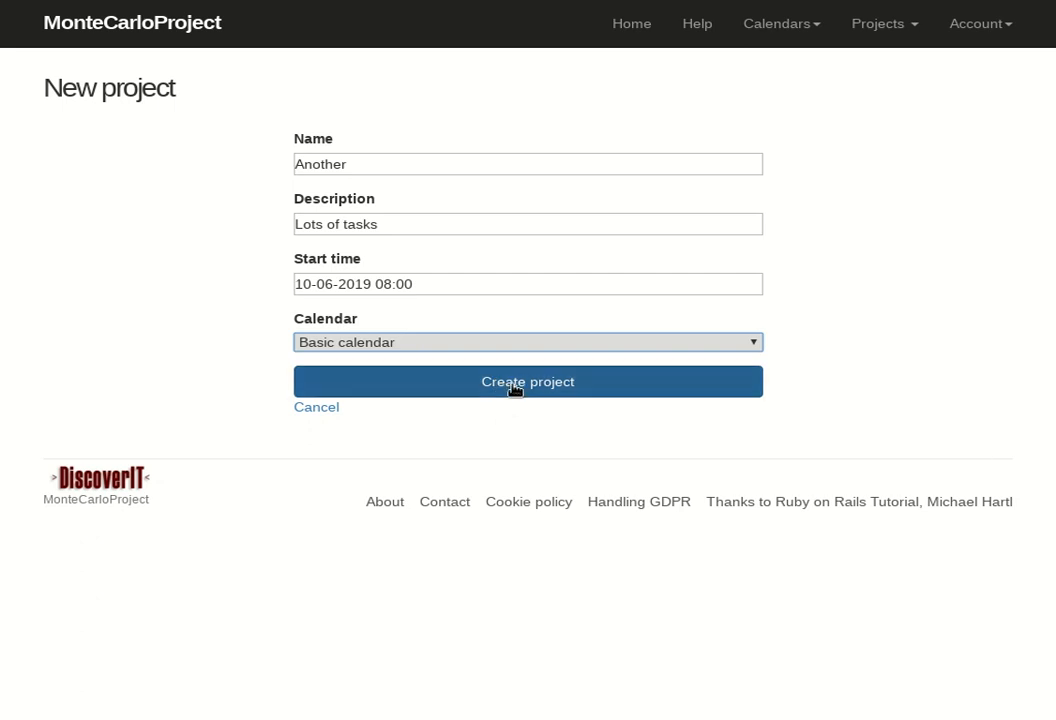
Submit the form to create project 'Another', reaching the 'Project created!' page
left_click(527, 381)
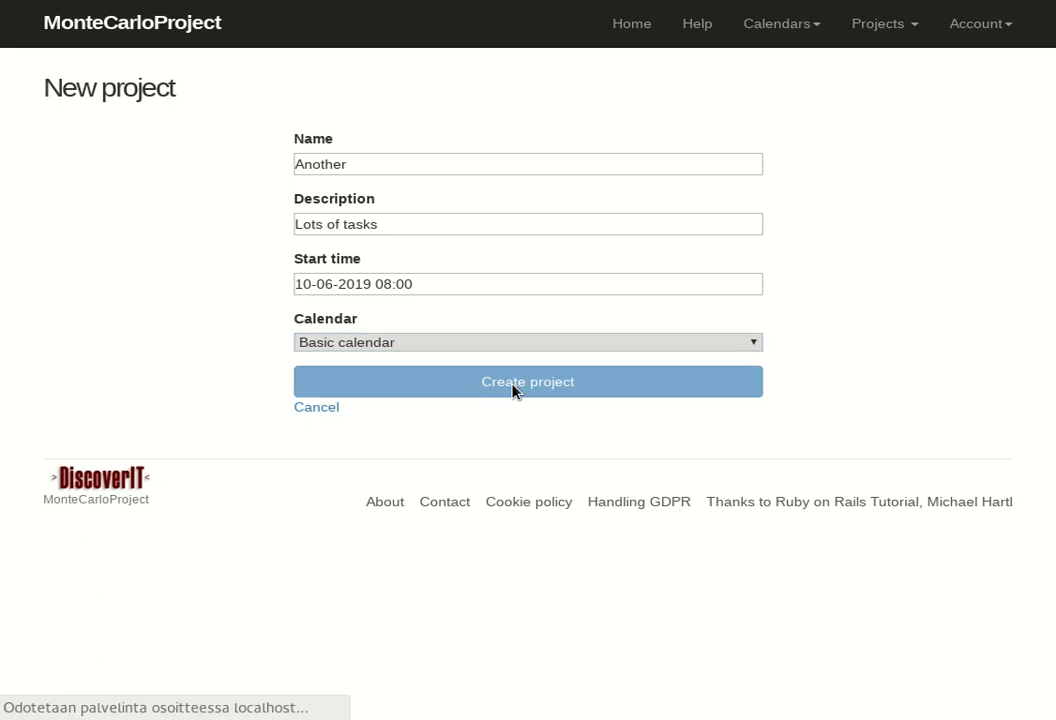
left_click(527, 381)
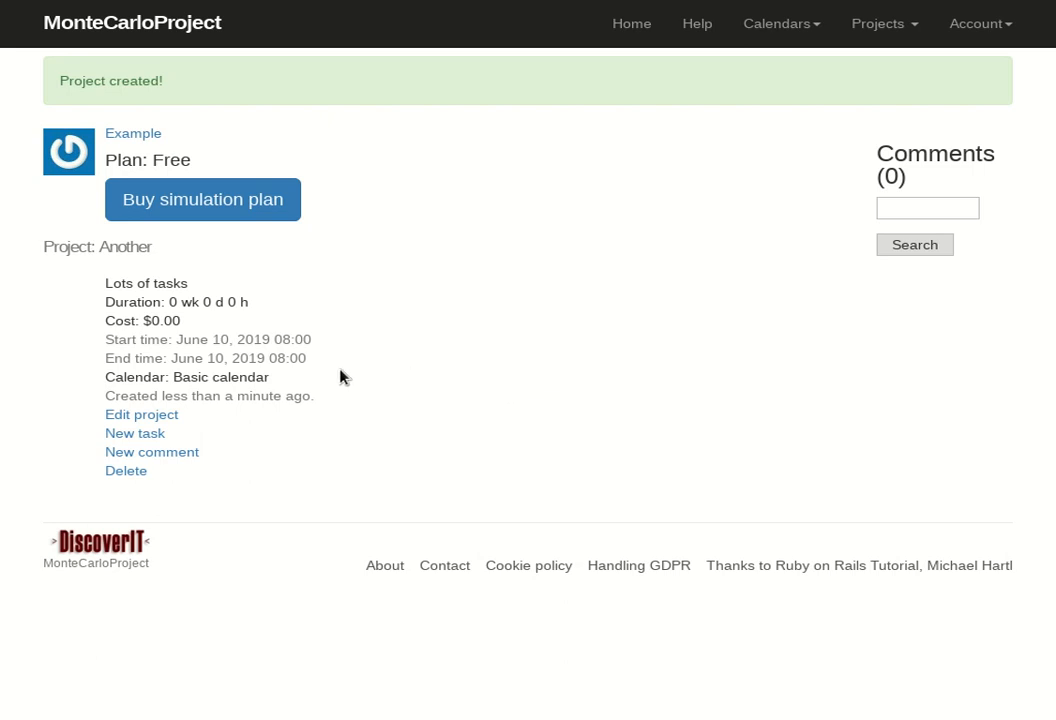